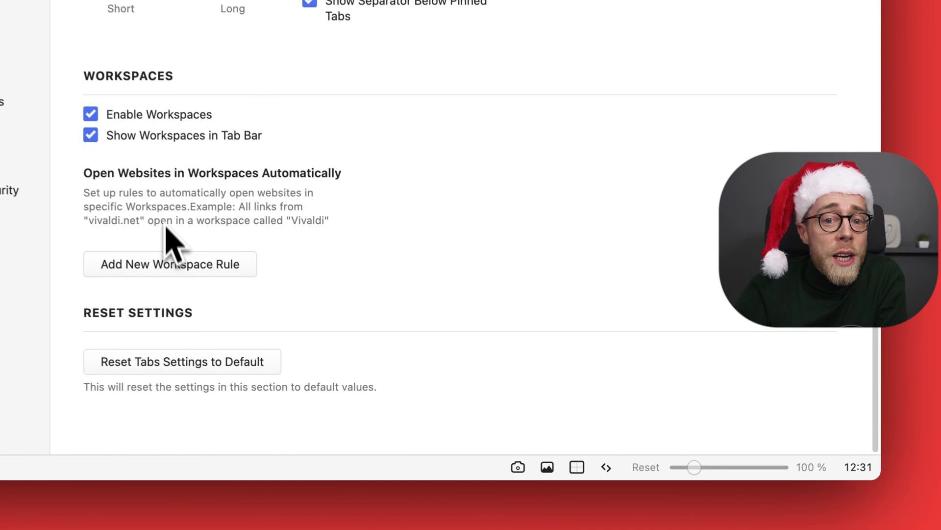
Add a rule matching 'techcrunch' that opens in the News workspace, then start a blank tab
{"action": "left_click", "coordinate": [169, 264]}
{"action": "type", "text": "techcrun"}
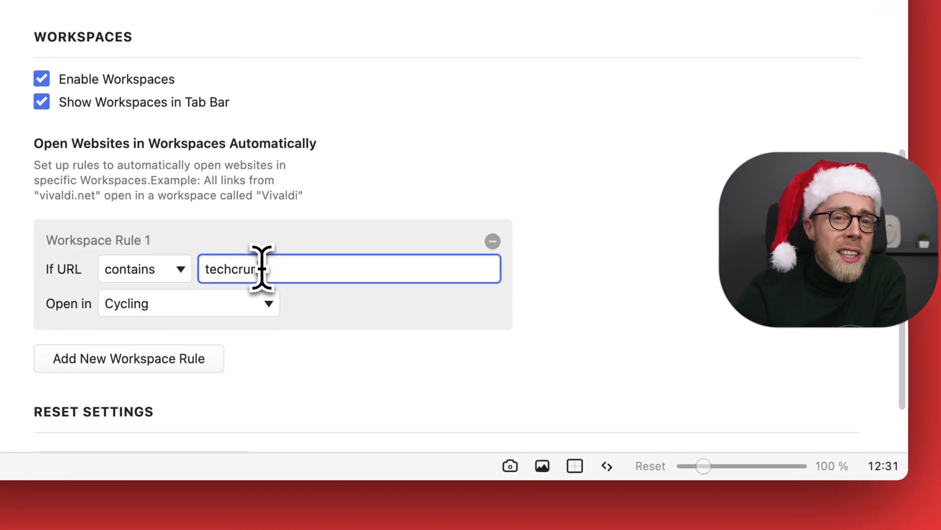
{"action": "left_click", "coordinate": [144, 269]}
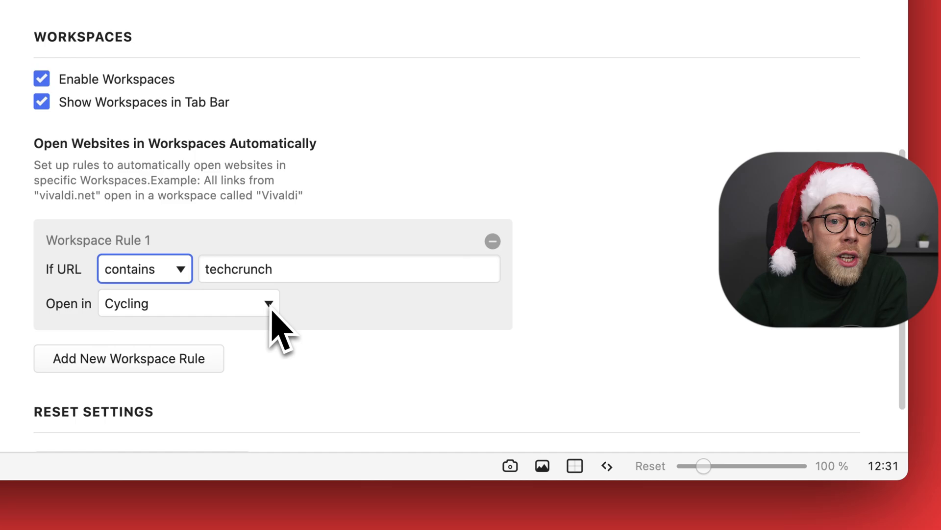
{"action": "left_click", "coordinate": [186, 303]}
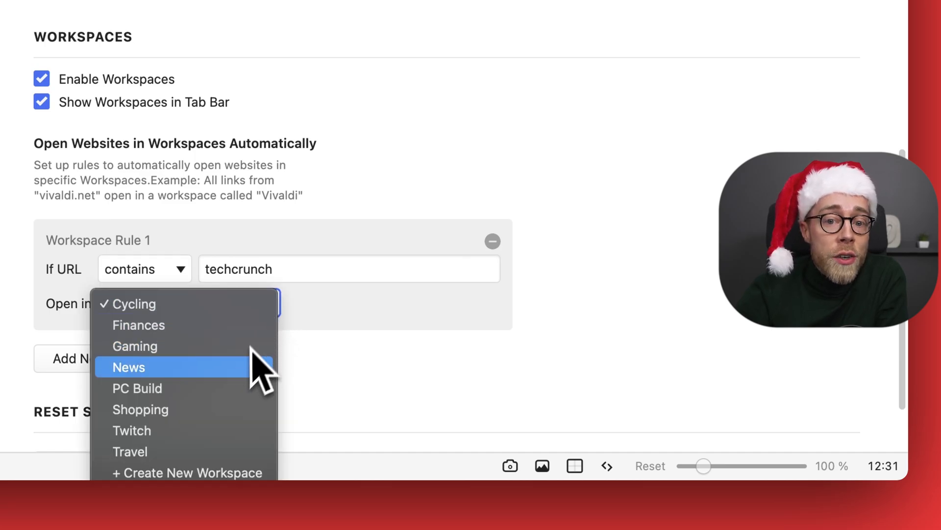
{"action": "left_click", "coordinate": [129, 367]}
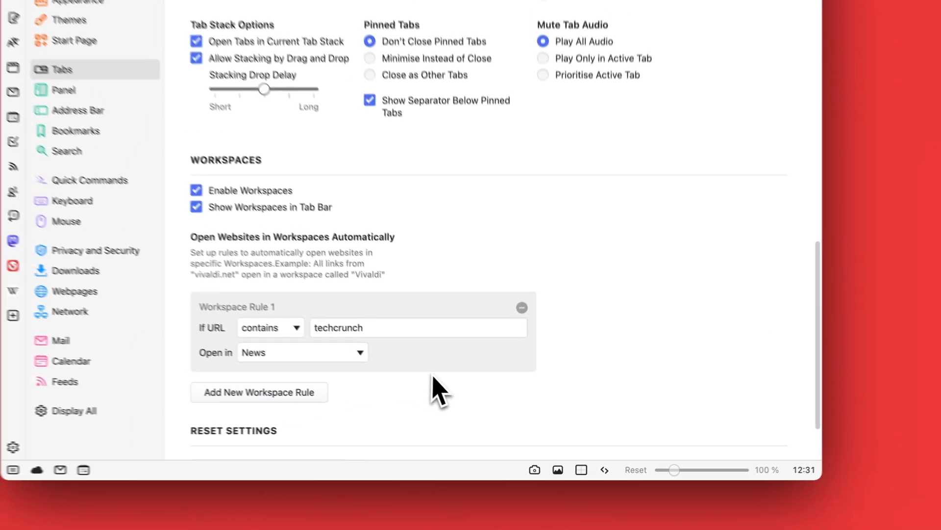
{"action": "left_click", "coordinate": [576, 33]}
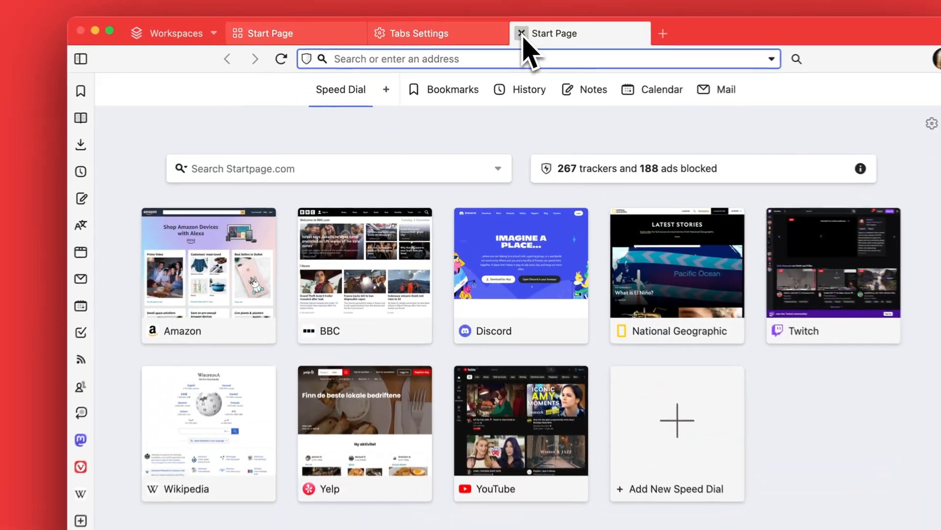
Visit techcrunch.com and check it landed in the News workspace beside The Verge and Reuters
{"action": "type", "text": "techcrunch.com/"}
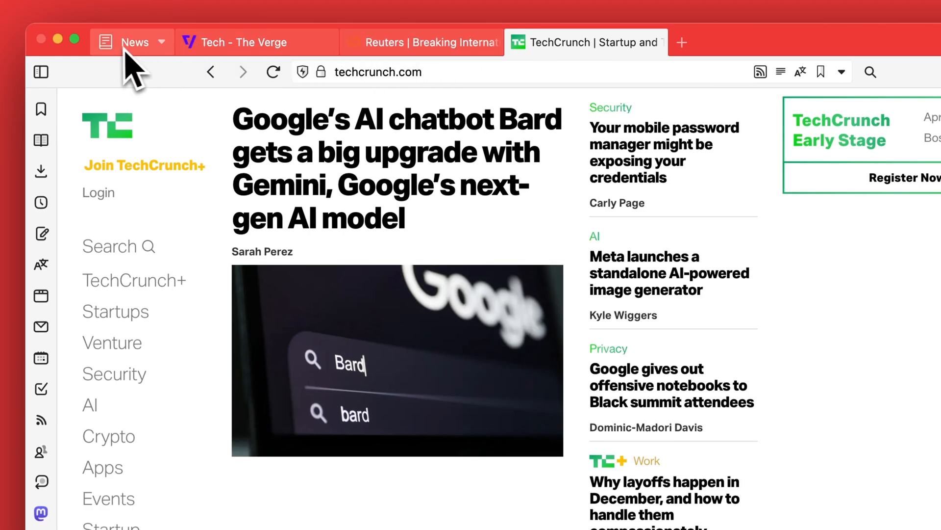
{"action": "left_click", "coordinate": [163, 42]}
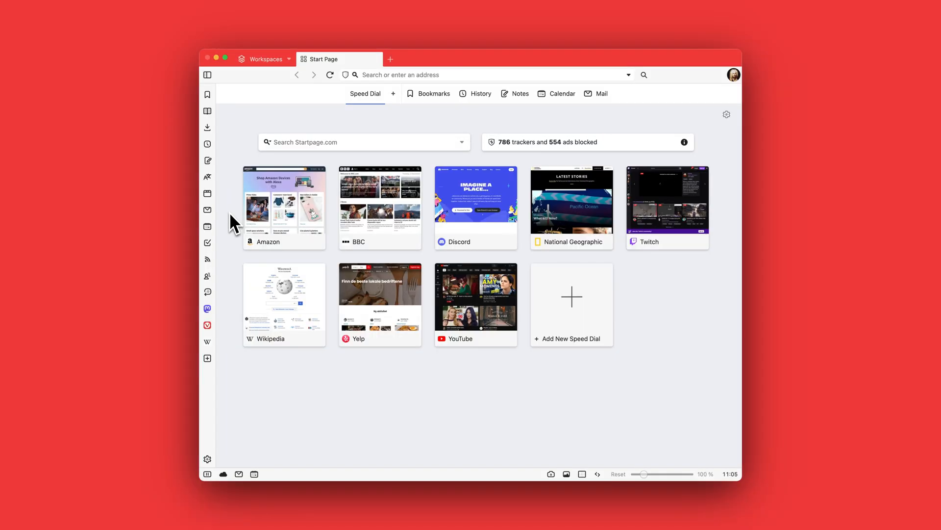
Switch to the travel workspace holding The Design Files, Australian getaways and Oslo tabs
{"action": "left_click", "coordinate": [207, 293]}
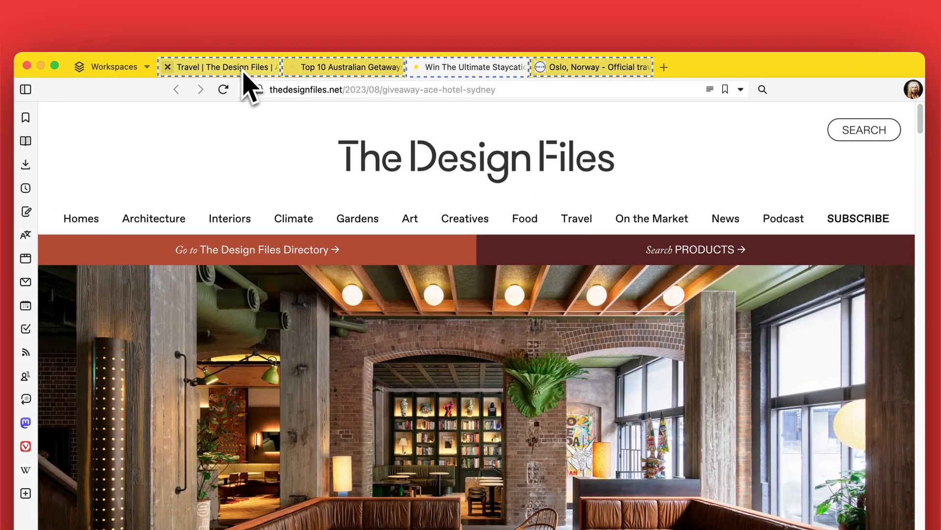
Save the four selected travel tabs as a session listed in the Sessions panel
{"action": "right_click", "coordinate": [219, 67]}
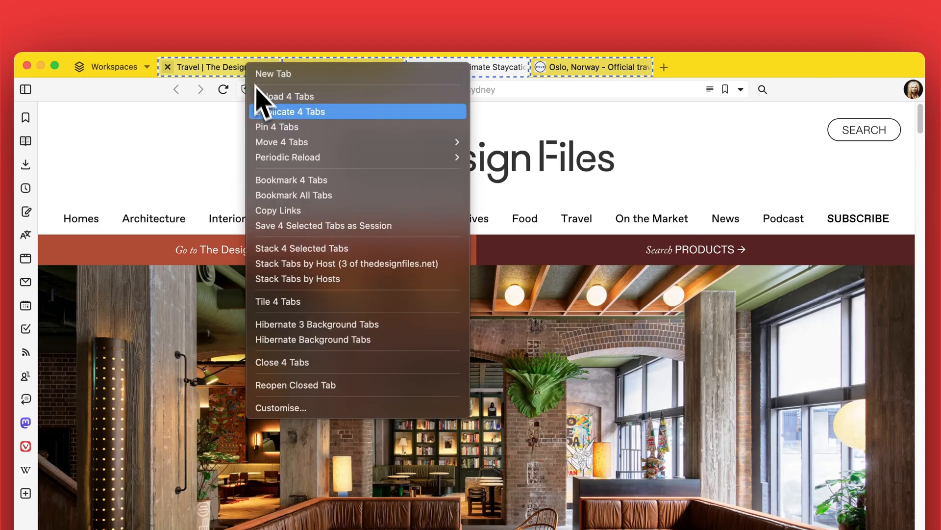
{"action": "left_click", "coordinate": [323, 225]}
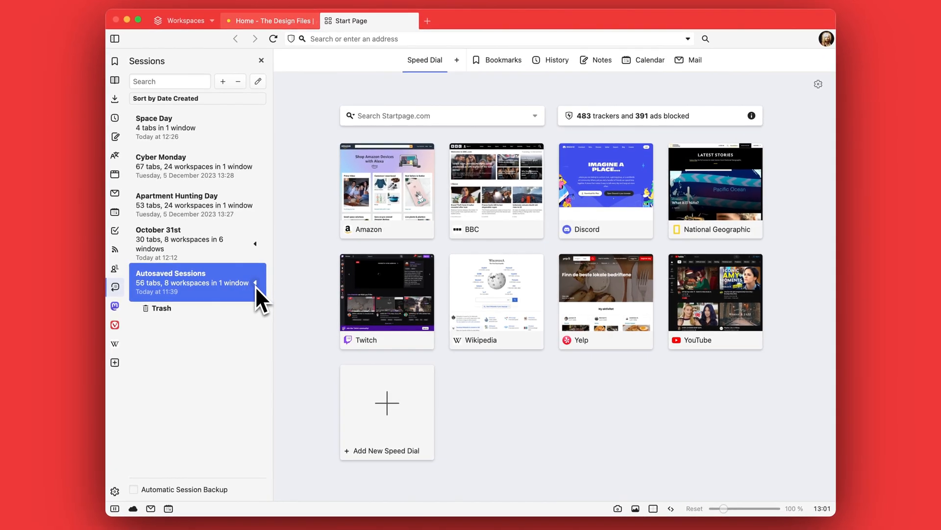
Turn on Automatic Session Backup and choose how long autosaved daily backups are kept
{"action": "left_click", "coordinate": [255, 282]}
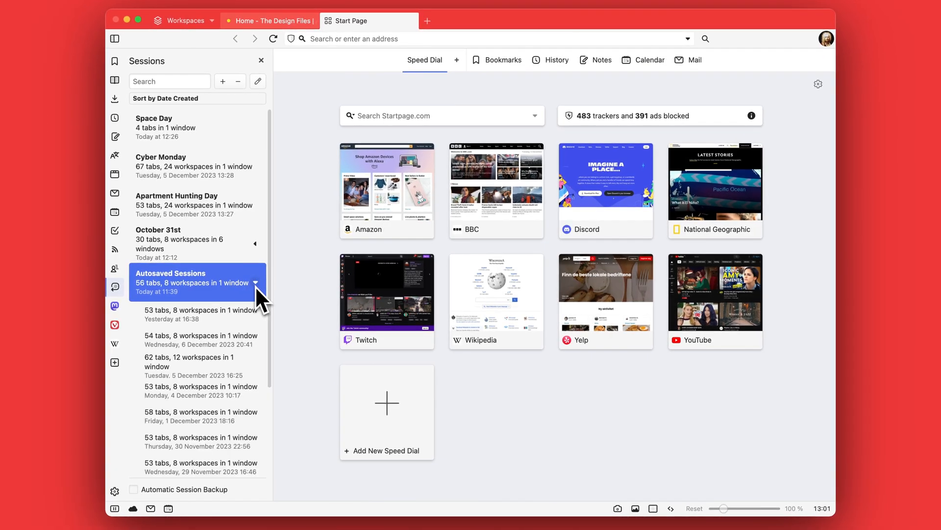
{"action": "scroll", "scroll_direction": "down", "scroll_amount": 3}
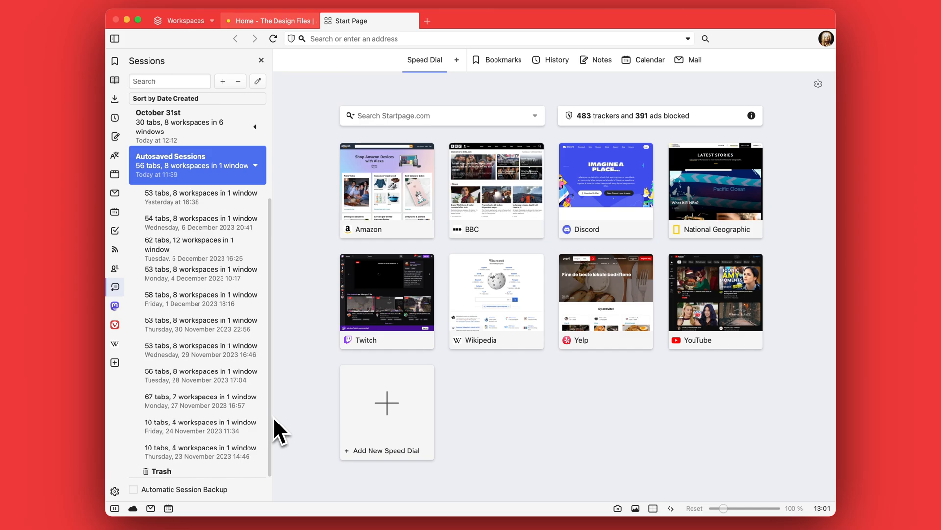
{"action": "mouse_move", "coordinate": [144, 498]}
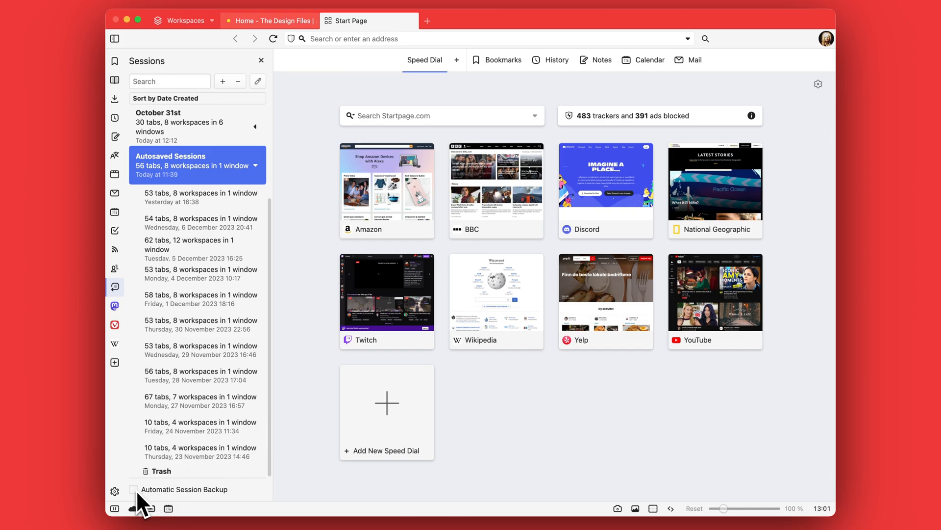
{"action": "left_click", "coordinate": [133, 489]}
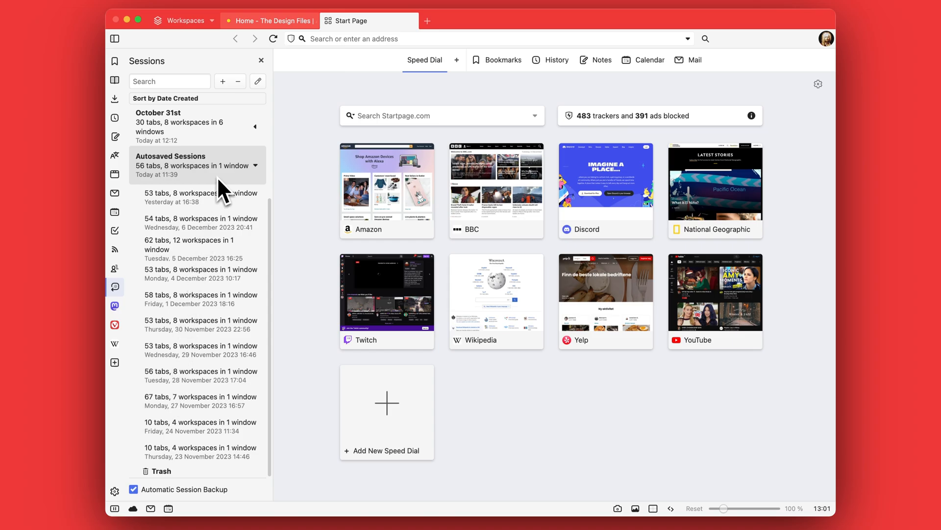
{"action": "right_click", "coordinate": [192, 165]}
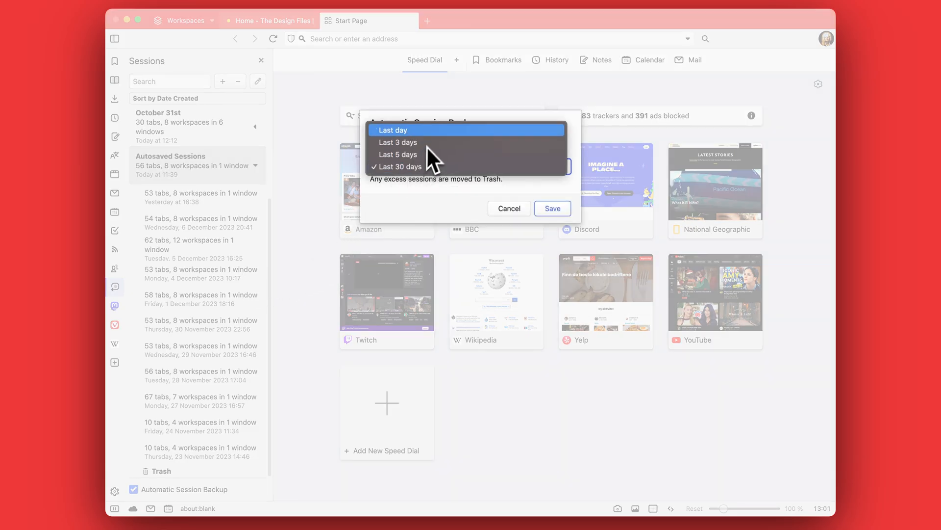
{"action": "left_click", "coordinate": [398, 167]}
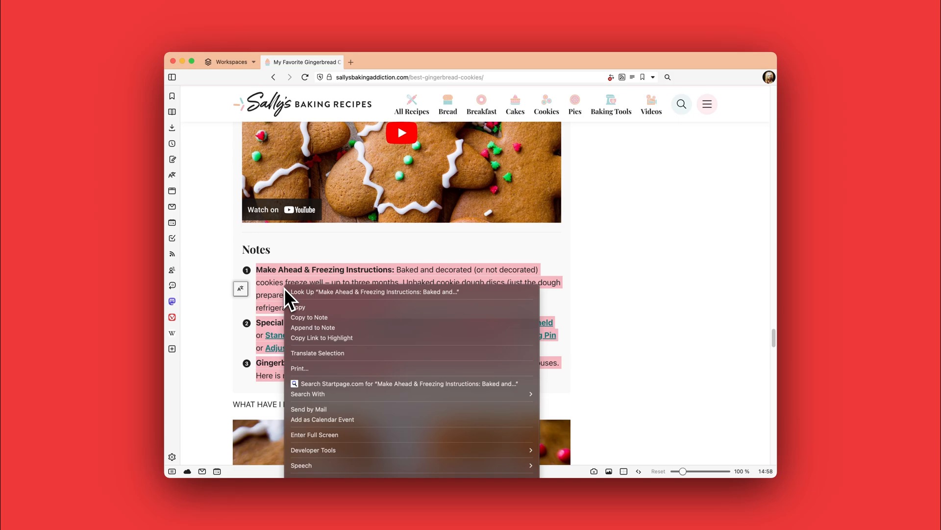
{"action": "mouse_move", "coordinate": [302, 330]}
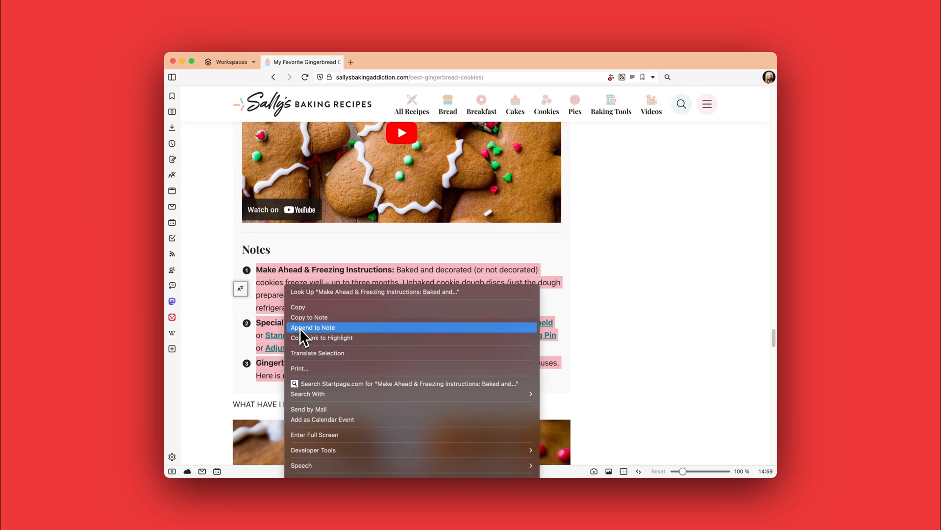
Append the Make Ahead & Freezing Instructions passage to the Gingerbread recipes note
{"action": "left_click", "coordinate": [312, 327]}
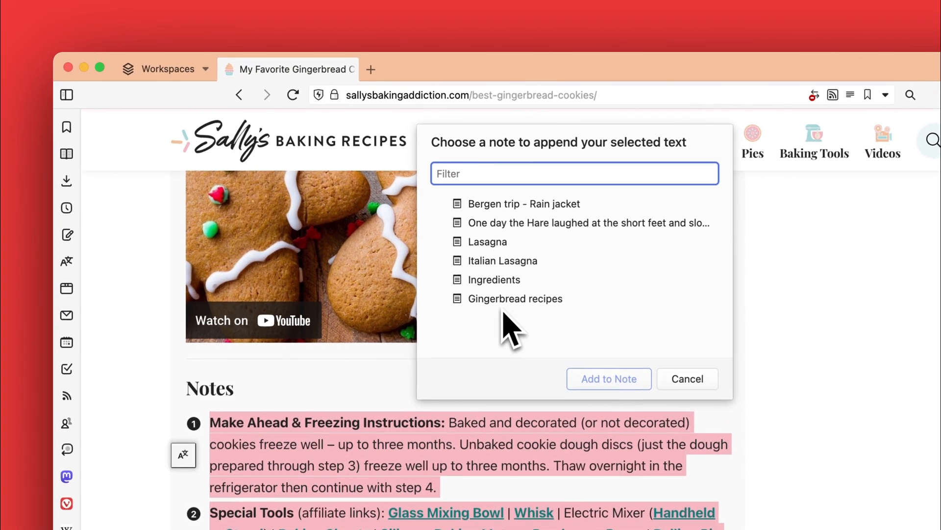
{"action": "left_click", "coordinate": [515, 299]}
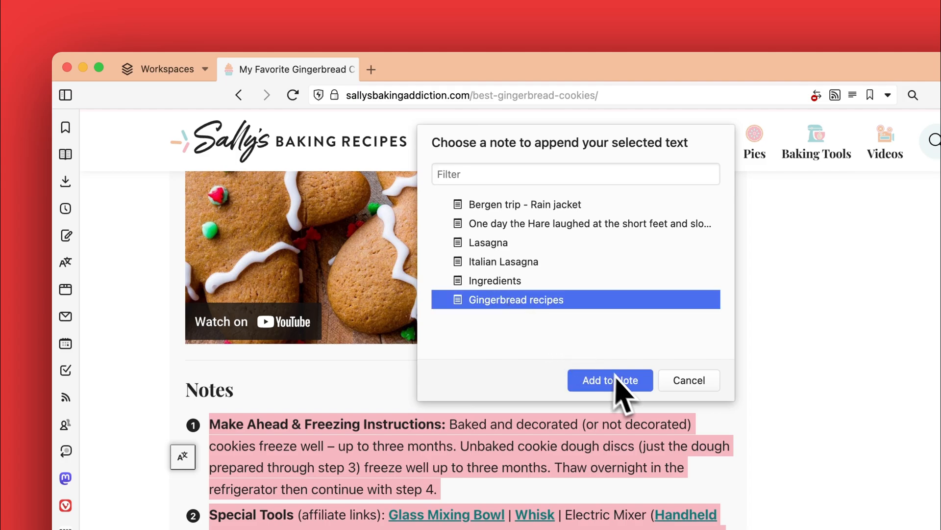
{"action": "left_click", "coordinate": [609, 380]}
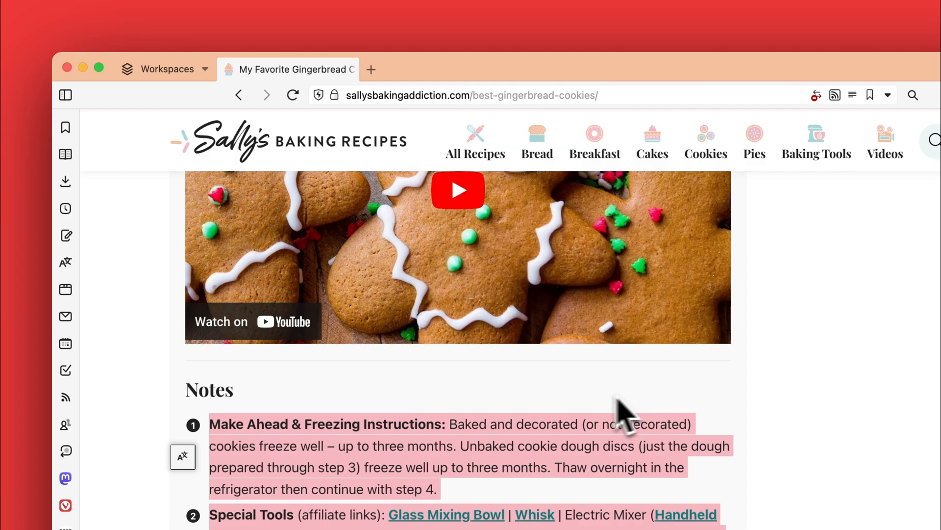
{"action": "left_click", "coordinate": [66, 235]}
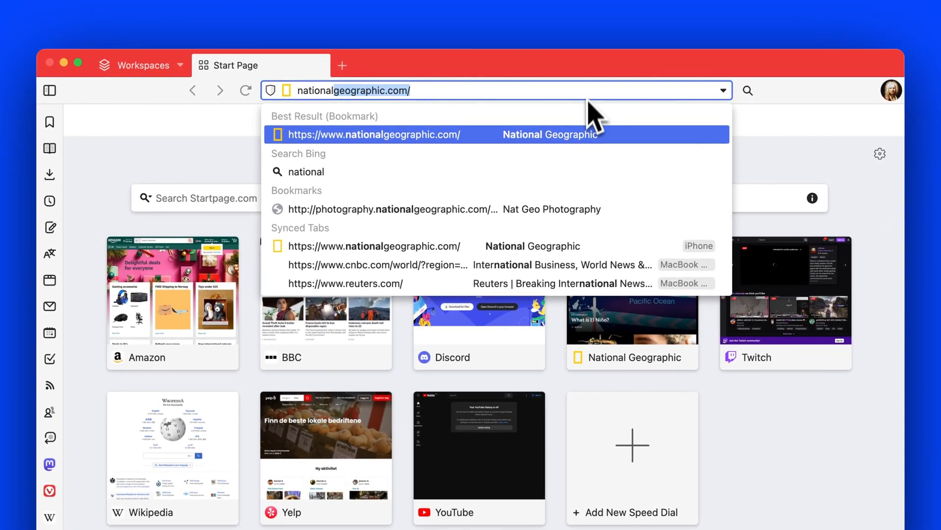
{"action": "mouse_move", "coordinate": [531, 293]}
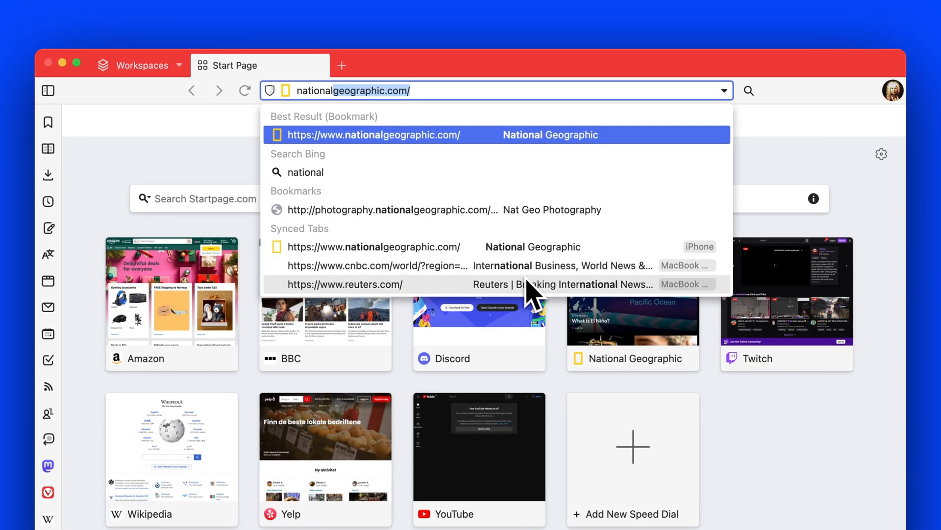